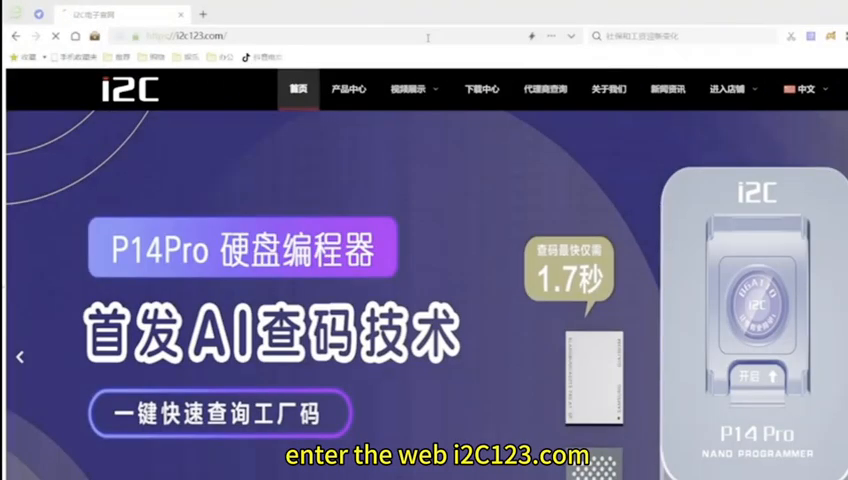
- Switch i2c123.com to English and download I2CTool-V1.4.55.zip (43.99 MB)
left_click(801, 89)
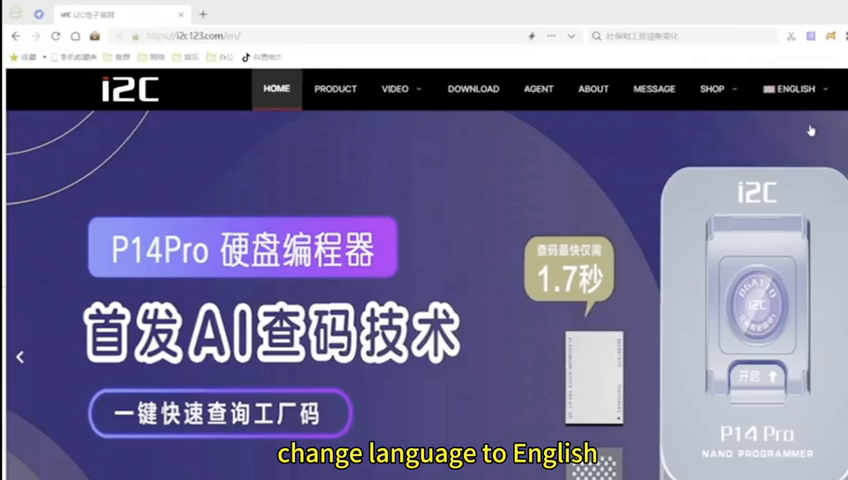
left_click(472, 89)
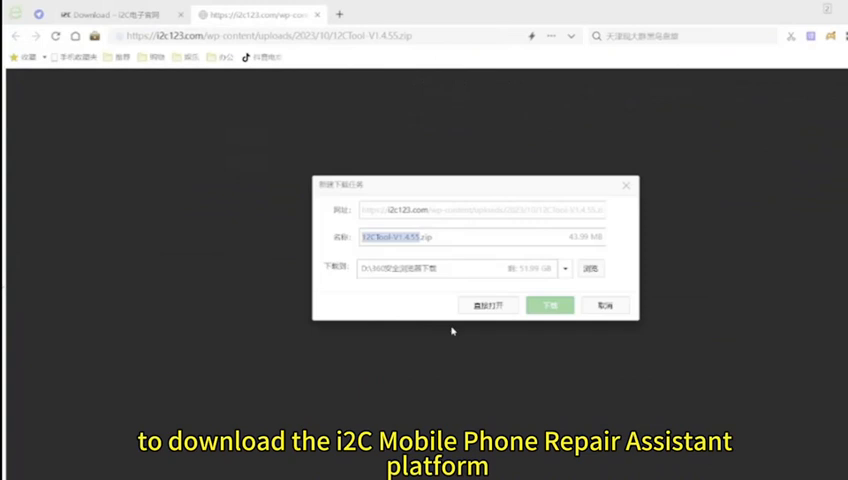
left_click(549, 305)
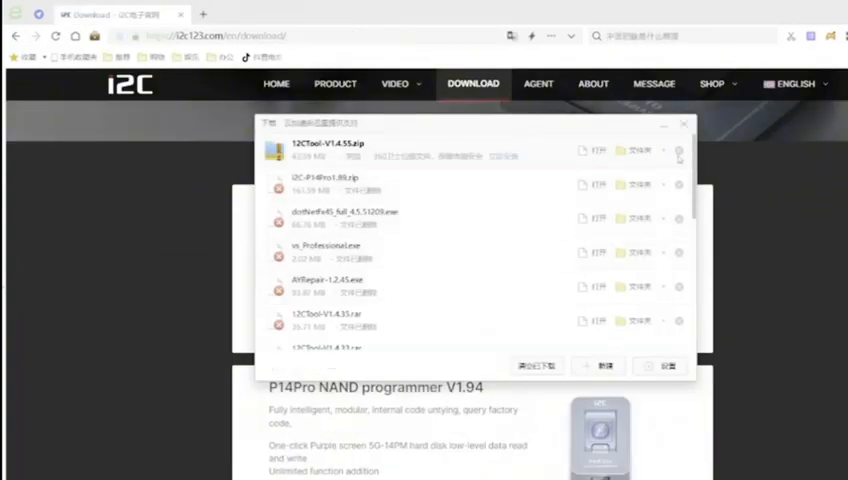
- Extract the downloaded zip into its own I2CTool-V1.4.55 folder with 360 extract
left_click(633, 151)
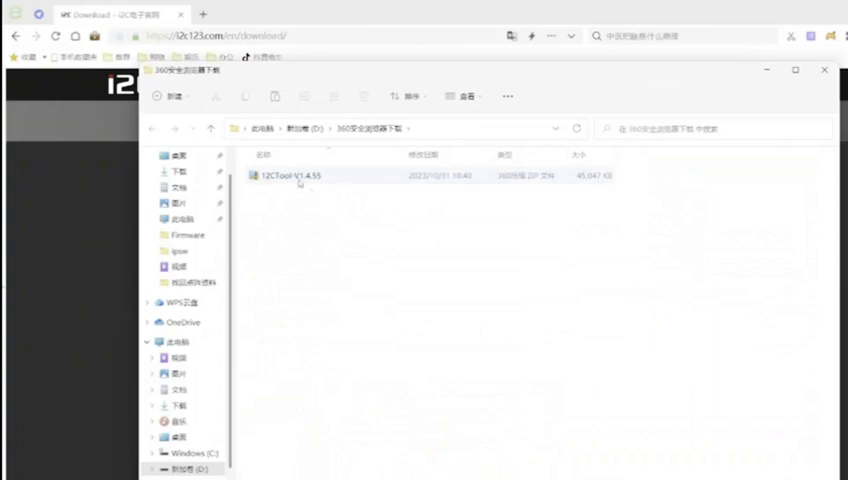
right_click(290, 175)
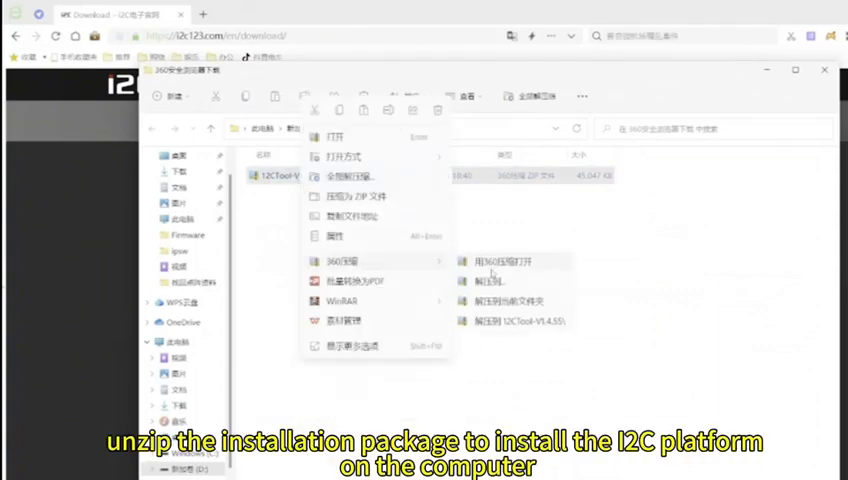
left_click(517, 321)
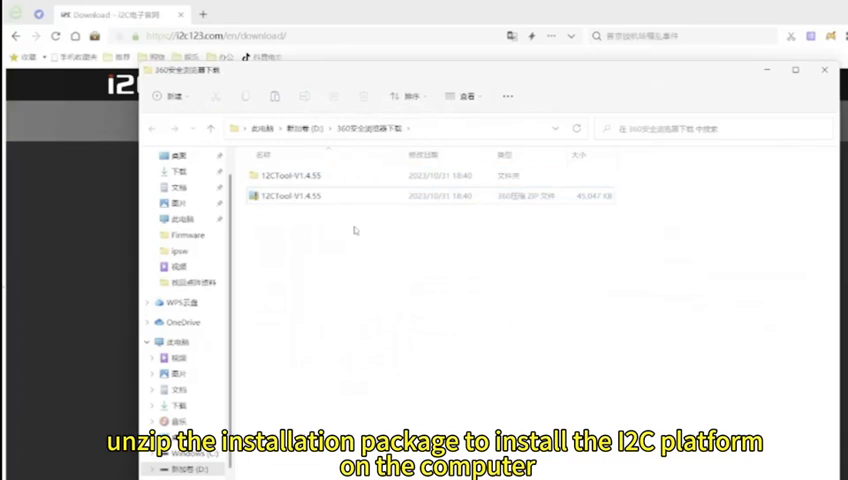
- Run the I2C-Tools installer, accepting the default install location and shortcut folder
double_click(291, 174)
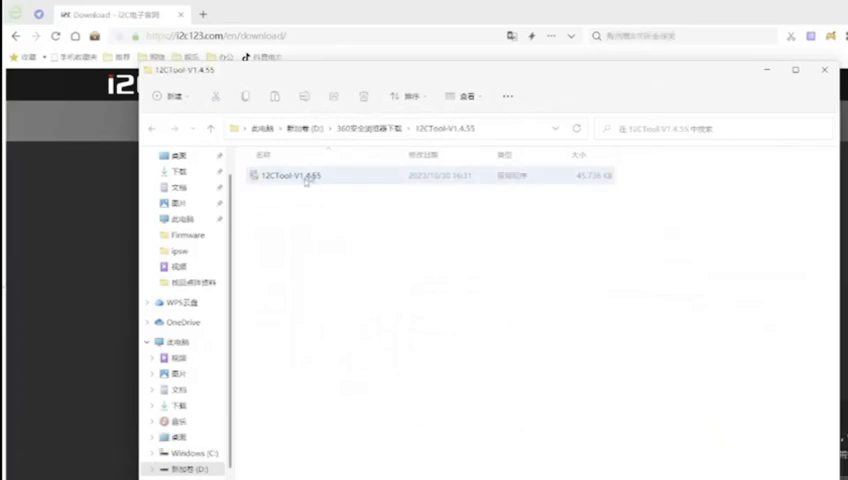
double_click(290, 175)
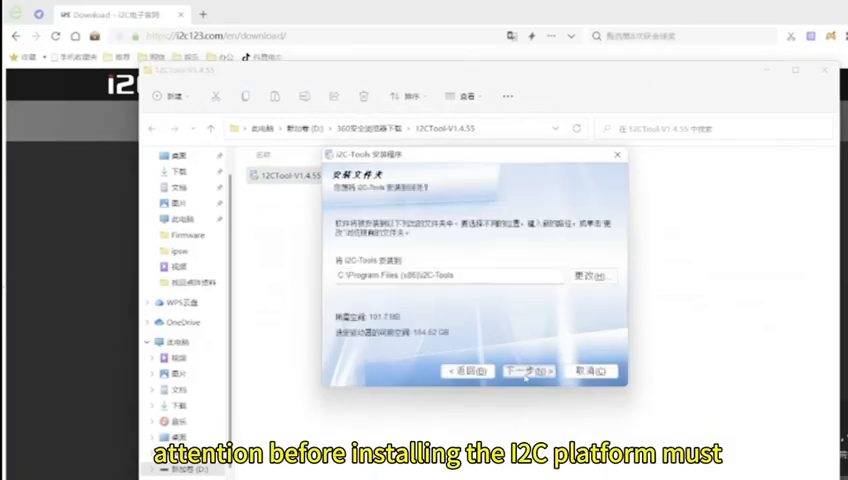
left_click(528, 371)
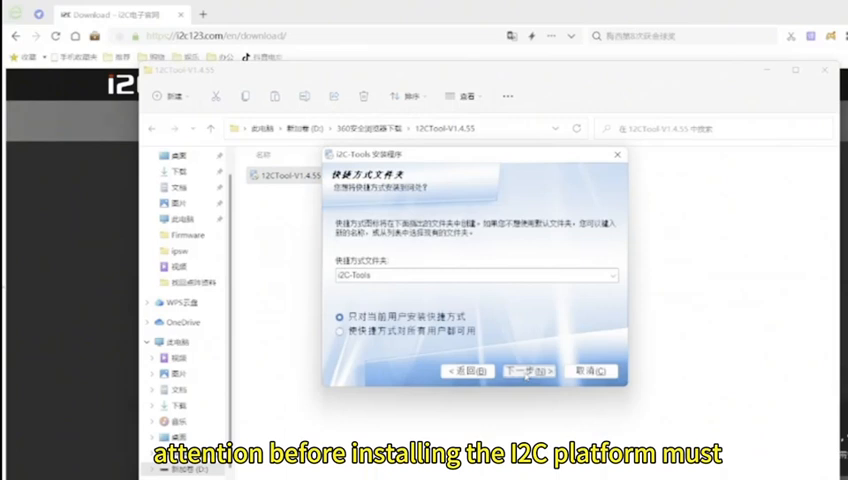
left_click(538, 371)
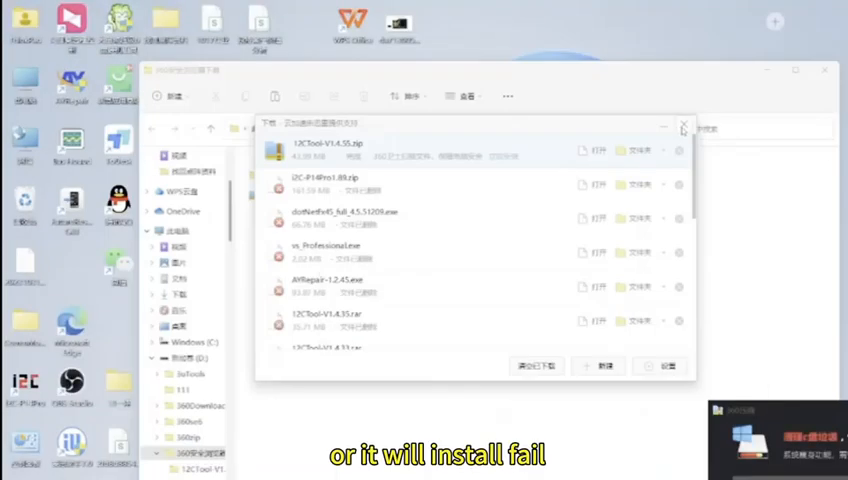
- Close the downloads list, log in to i2C Tools V1.4.55, and postpone the update (下次再说)
left_click(684, 126)
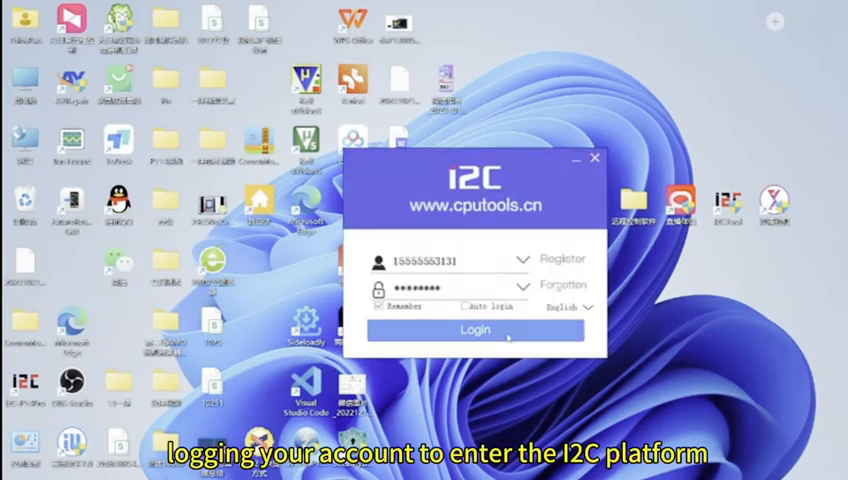
left_click(475, 330)
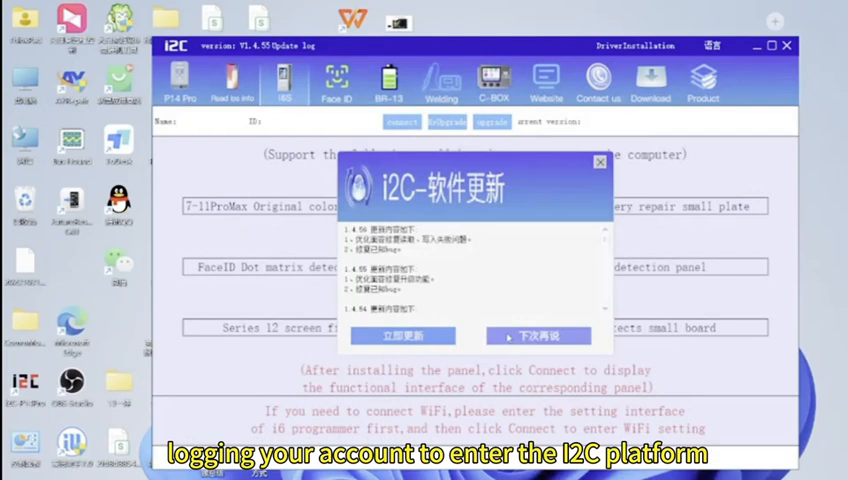
left_click(539, 335)
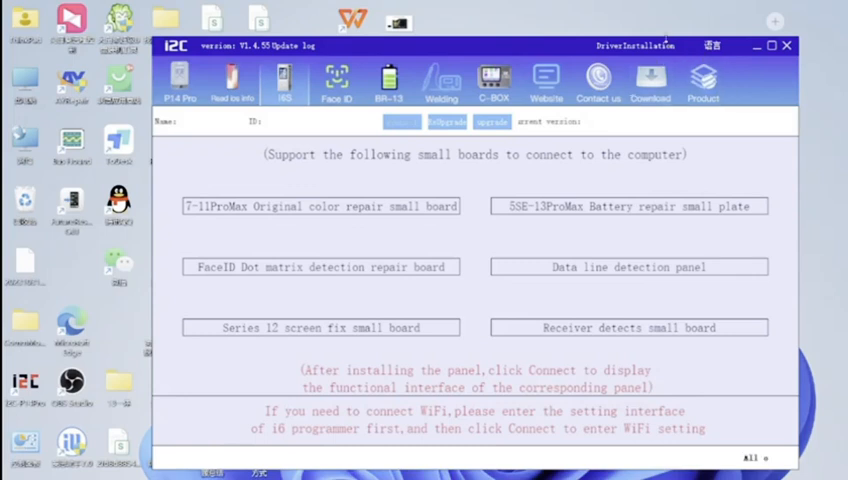
- Reinstall the CH340 driver from the driver tool so the i6S programmer shows version 1.94
left_click(636, 45)
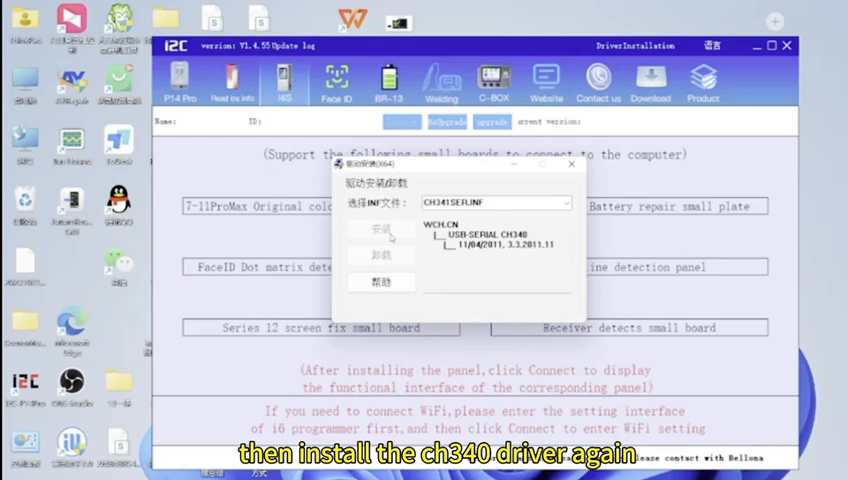
left_click(381, 232)
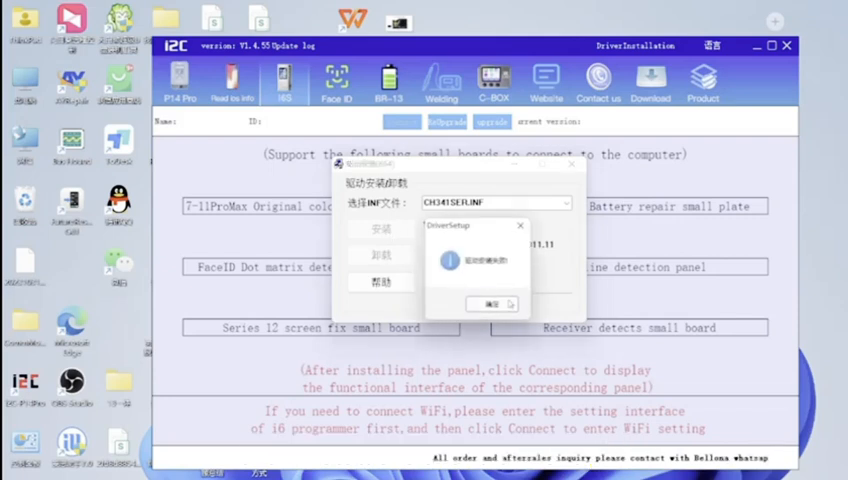
left_click(494, 304)
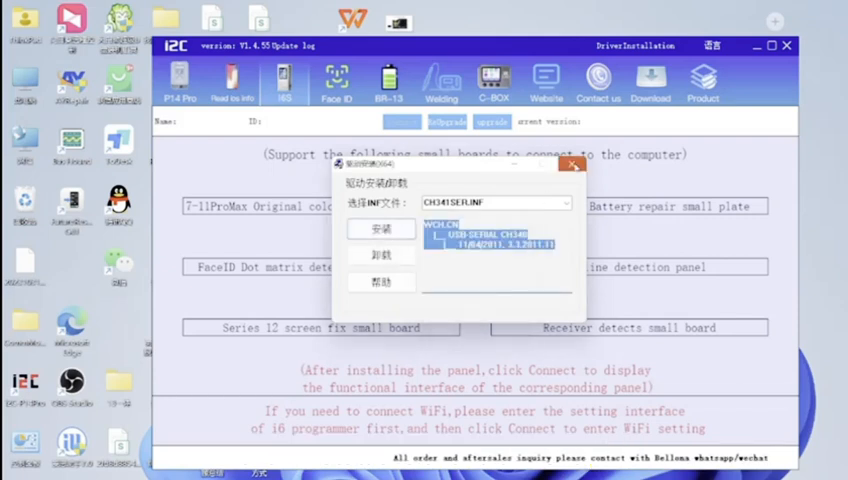
left_click(573, 166)
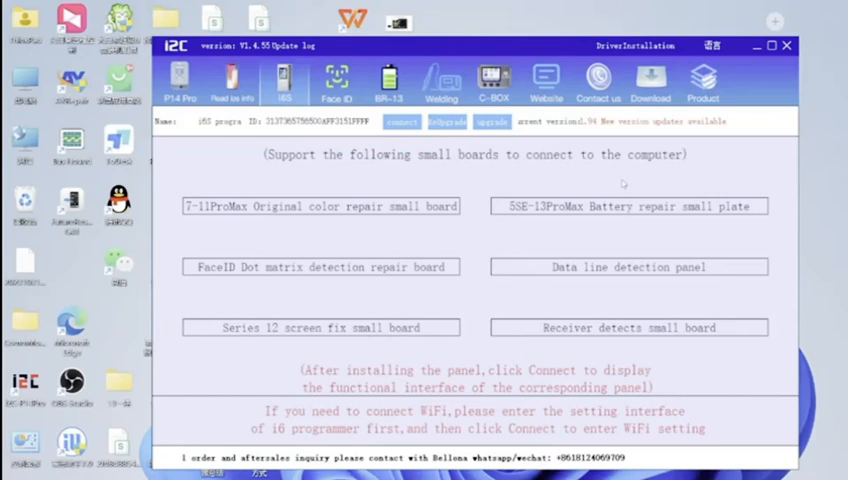
- Refresh the network list and join the i6S to 520_Wi-Fi5 with its password
left_click(400, 122)
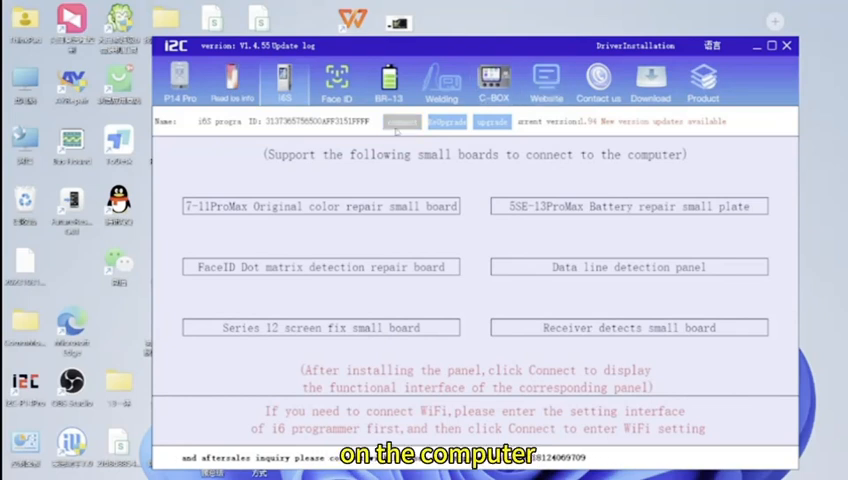
left_click(401, 121)
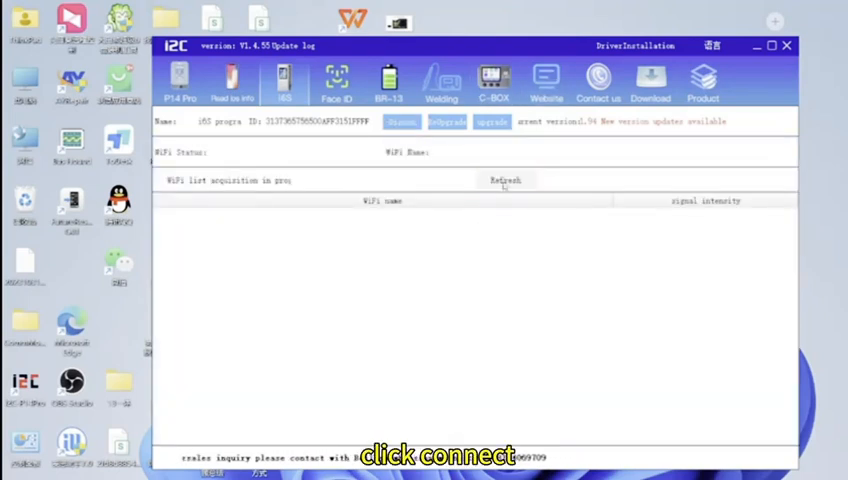
left_click(505, 180)
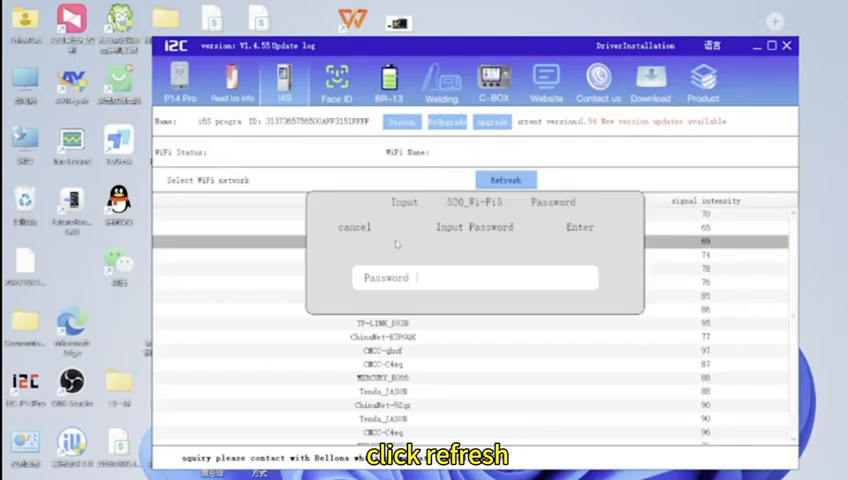
type("11")
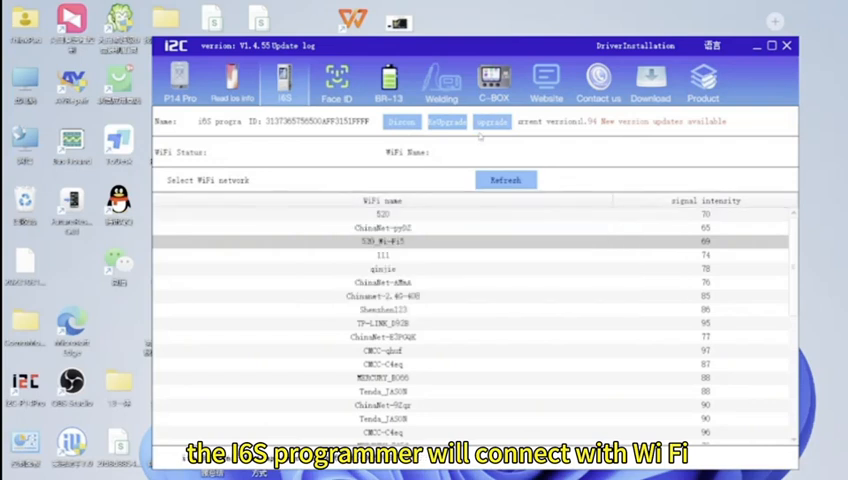
left_click(402, 122)
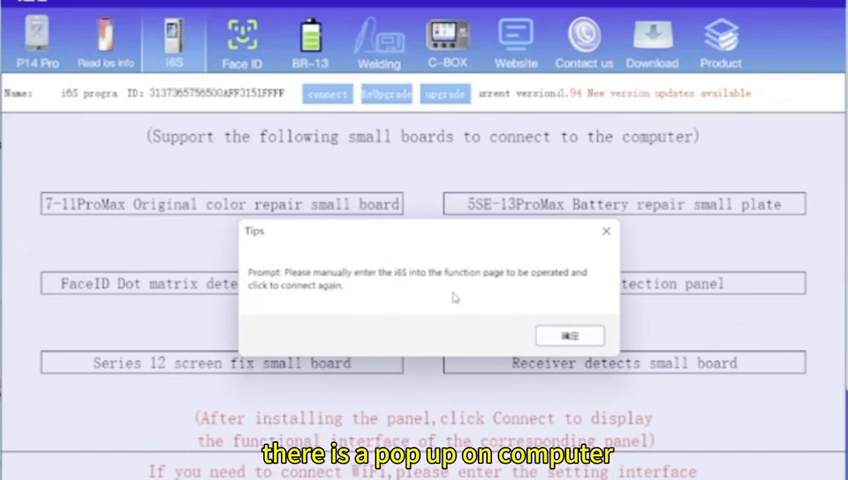
- Reconnect to the i6S, open and leave the Face ID page, then reconnect
left_click(569, 335)
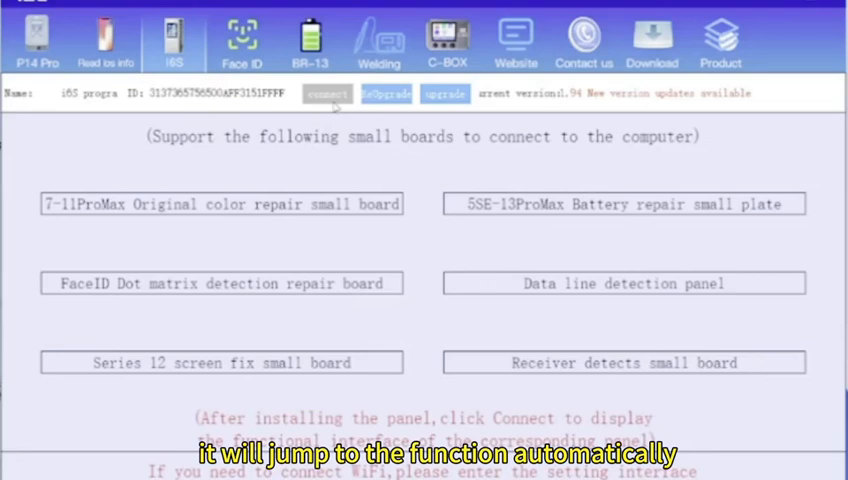
left_click(326, 93)
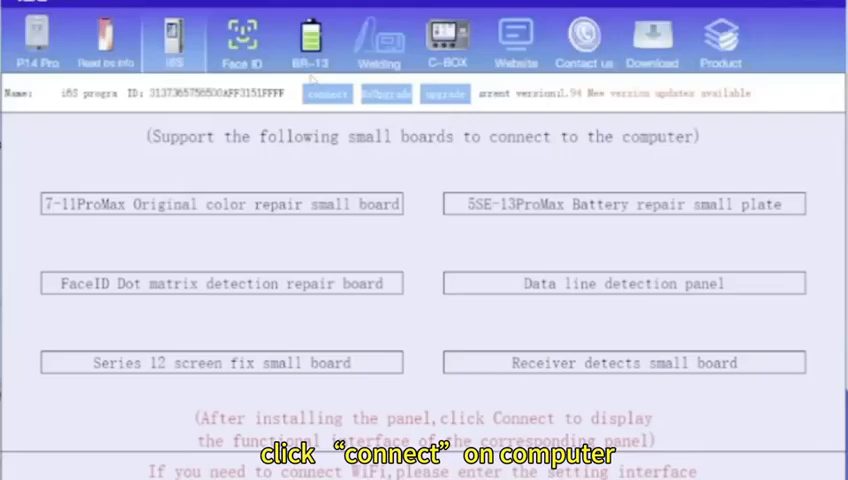
left_click(327, 93)
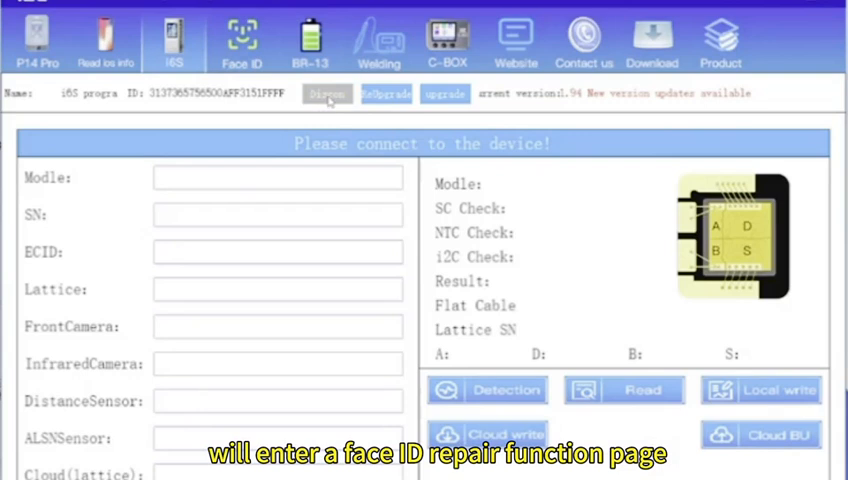
left_click(326, 93)
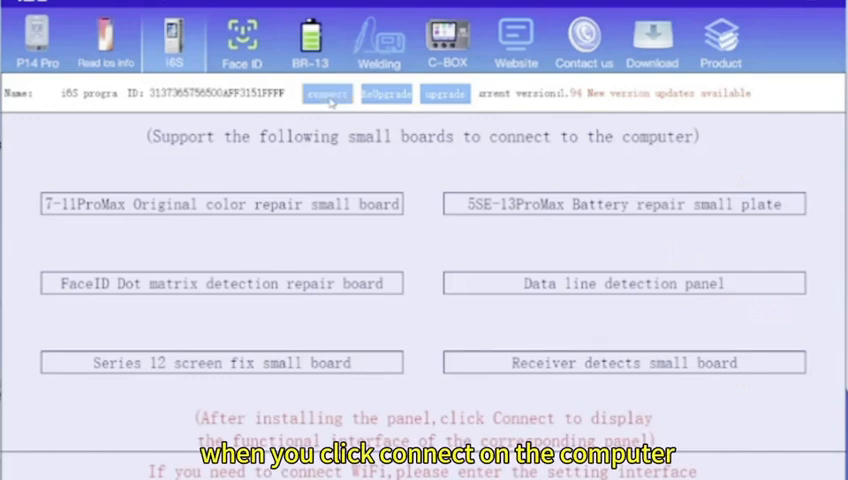
left_click(326, 93)
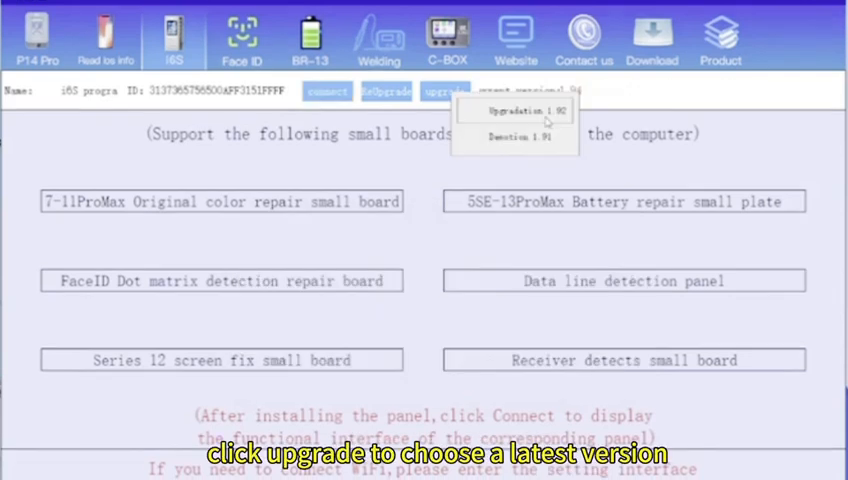
- Install firmware Upgradation 1.92 and acknowledge the Upgrade succeeded tip
left_click(516, 110)
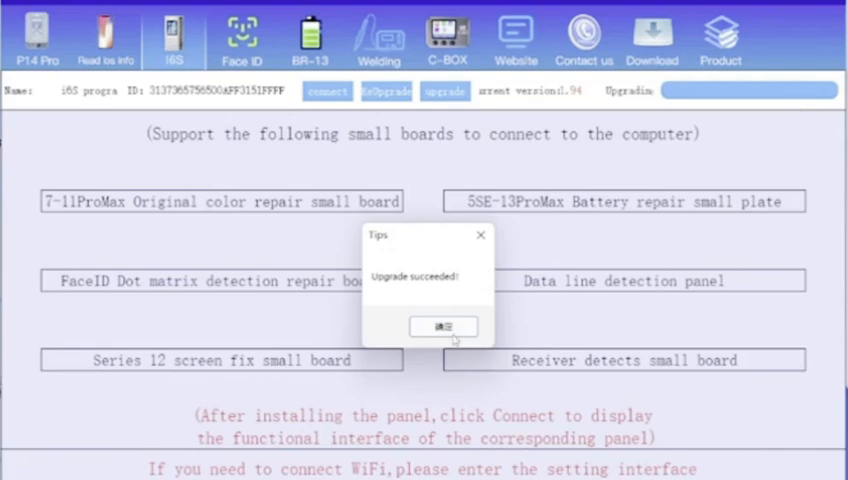
left_click(443, 327)
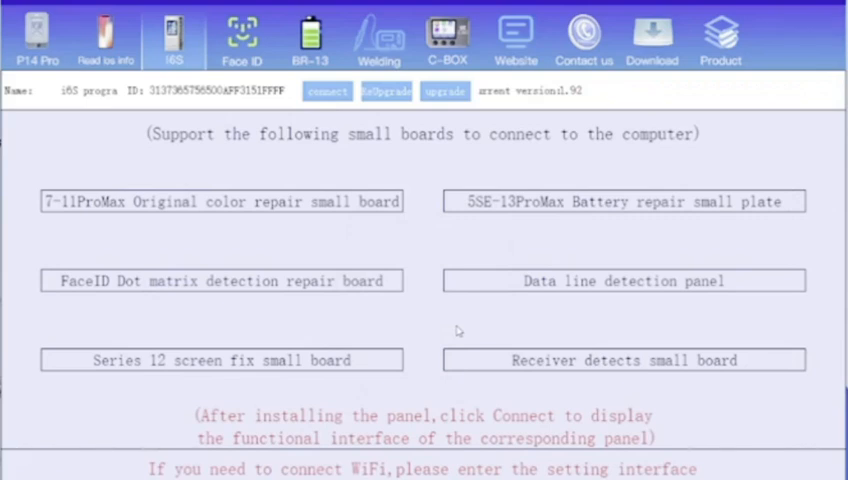
mouse_move(410, 123)
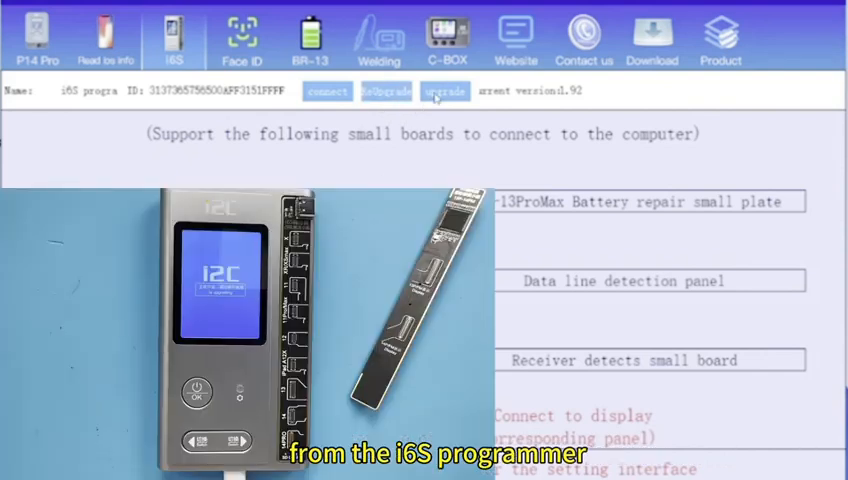
- Start the firmware upgrade, then start it again once the programmer reconnects
left_click(444, 91)
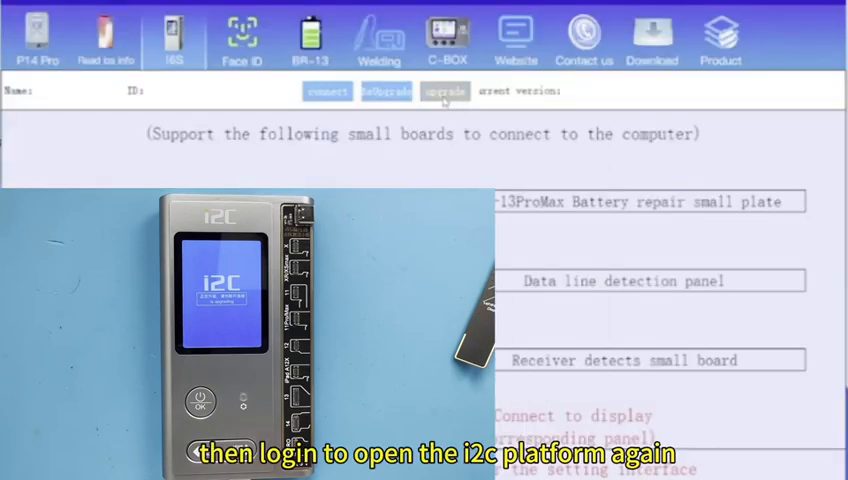
left_click(444, 91)
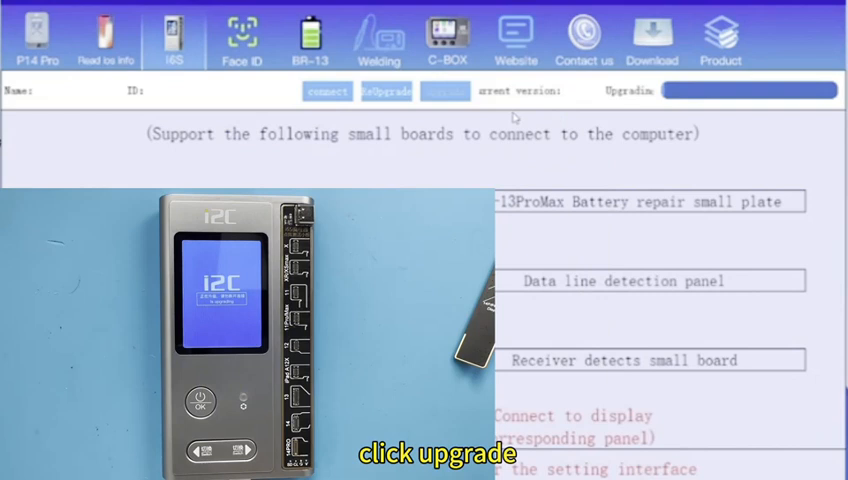